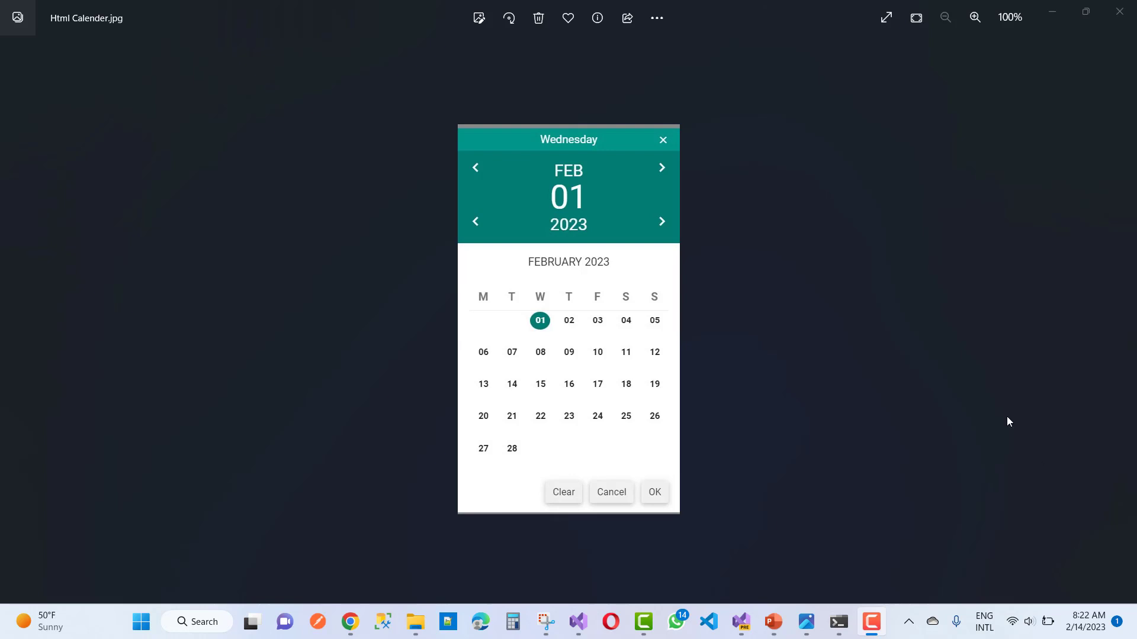
pyautogui.moveTo(535, 172)
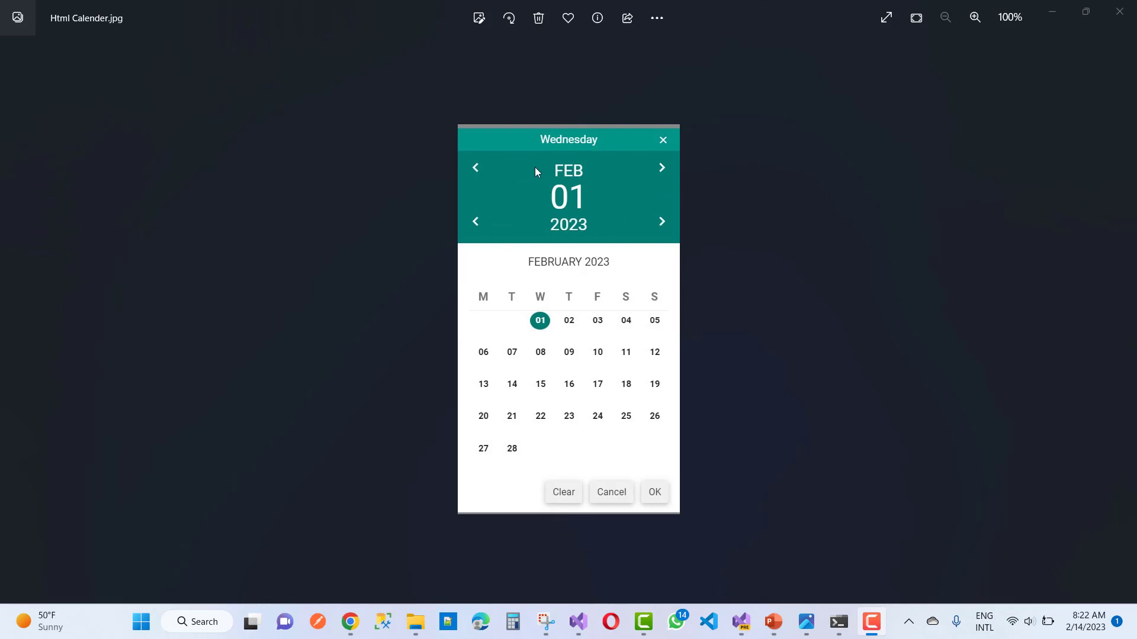
pyautogui.moveTo(552, 161)
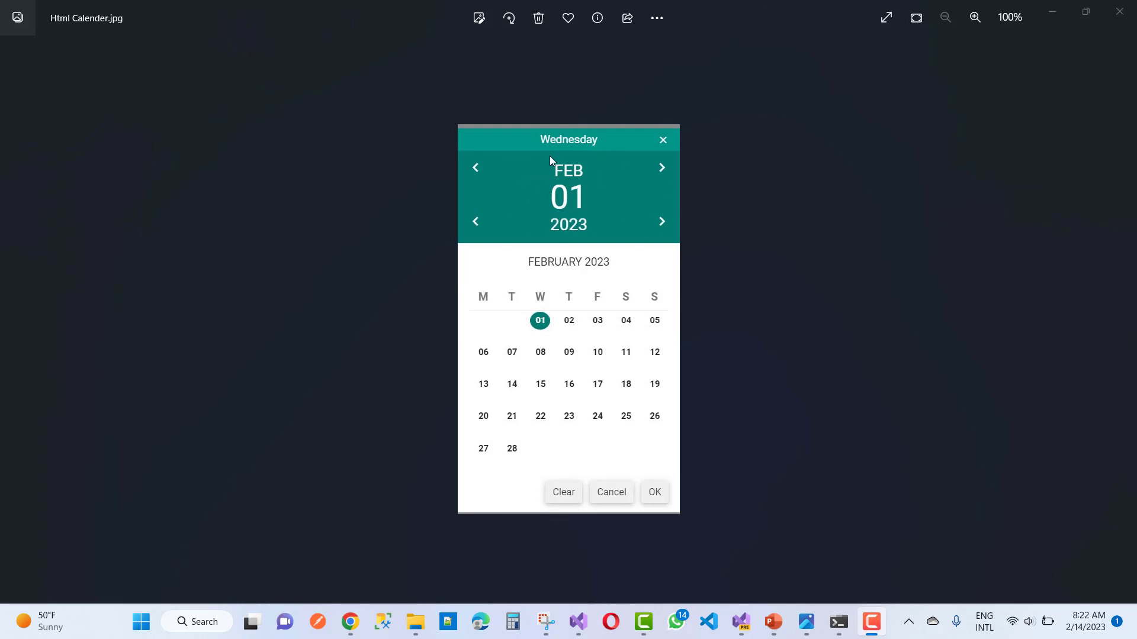
pyautogui.moveTo(533, 185)
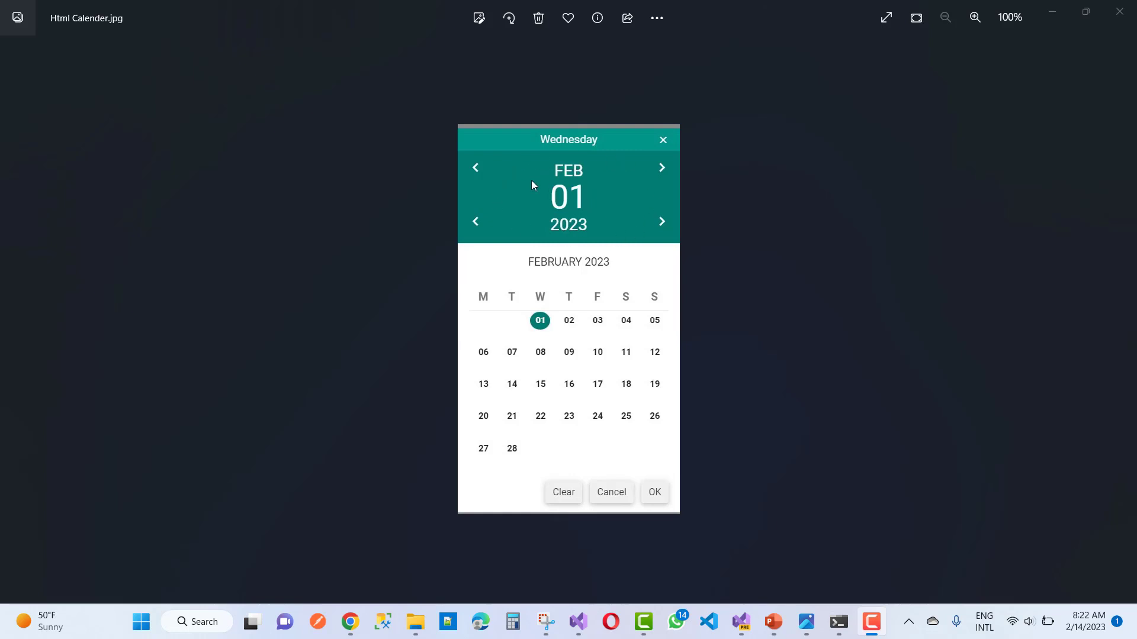
pyautogui.moveTo(532, 173)
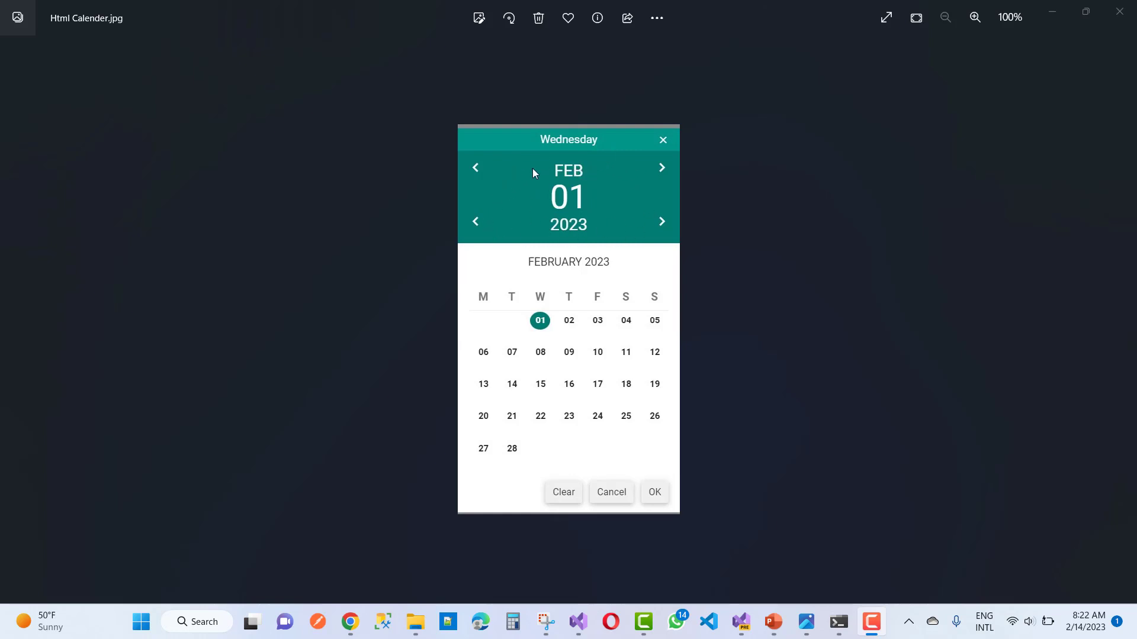
pyautogui.moveTo(555, 236)
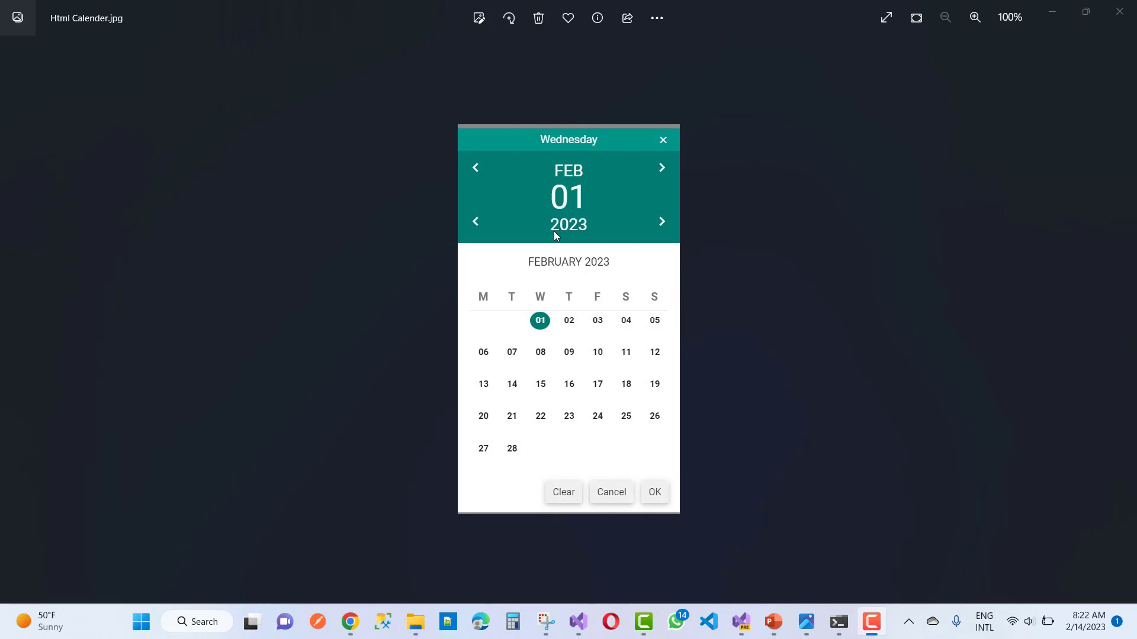
pyautogui.moveTo(626, 217)
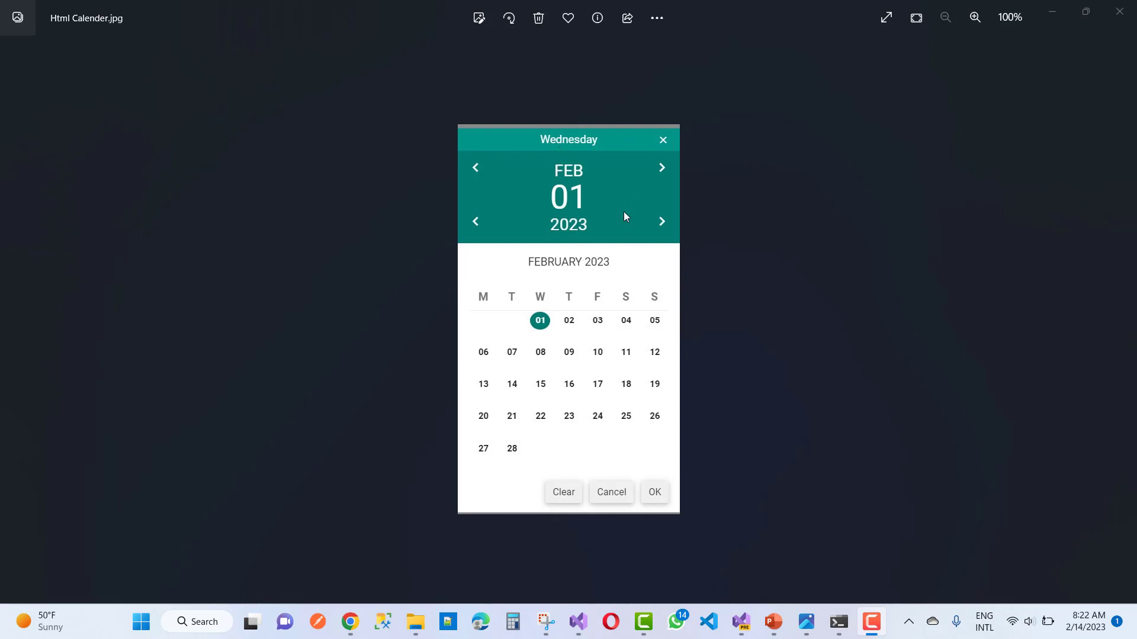
pyautogui.moveTo(553, 323)
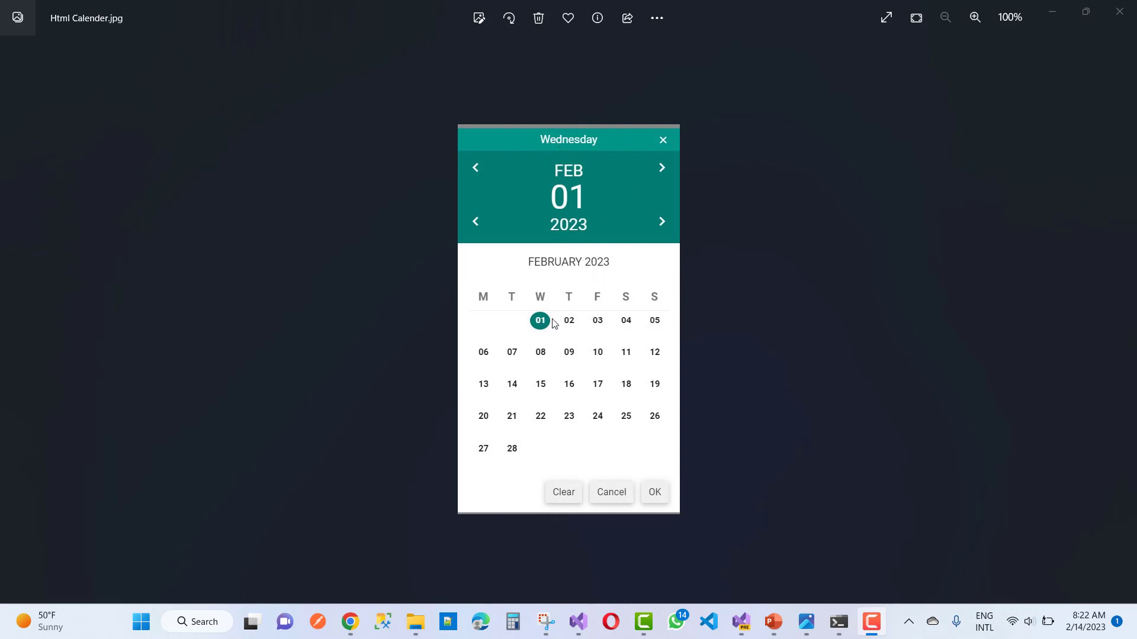
pyautogui.moveTo(580, 245)
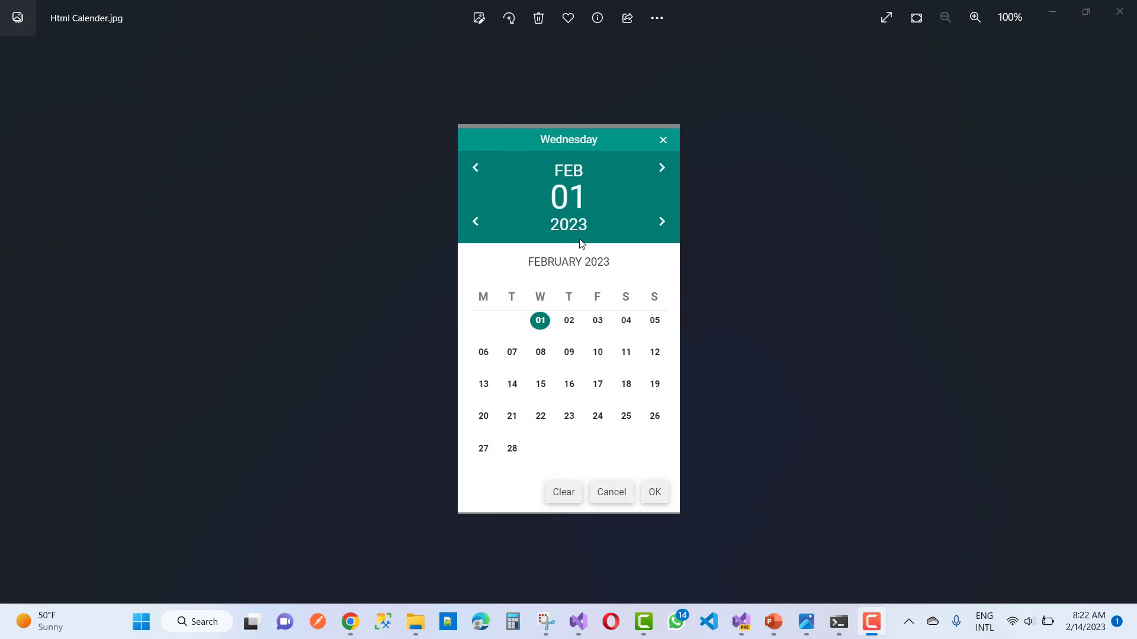
pyautogui.moveTo(694, 239)
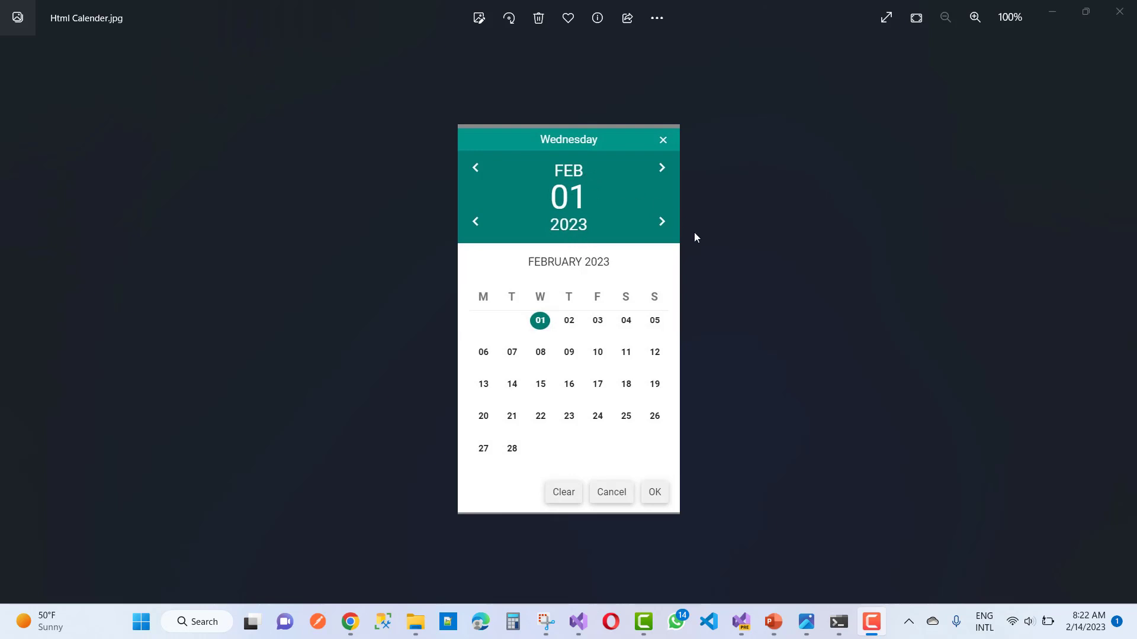
pyautogui.moveTo(682, 427)
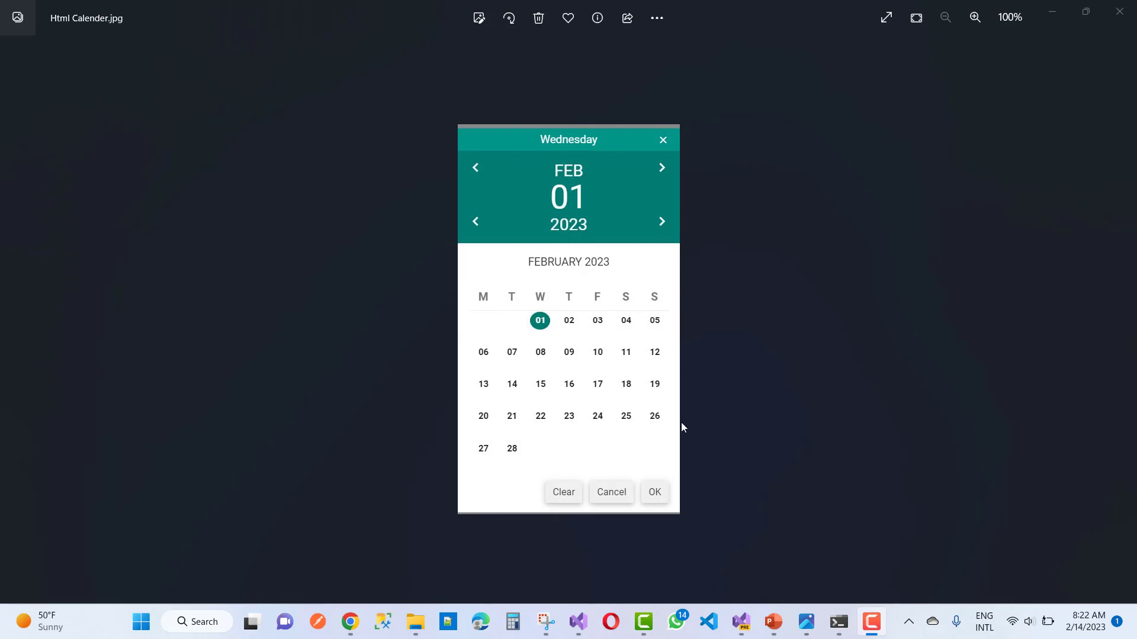
pyautogui.moveTo(661, 414)
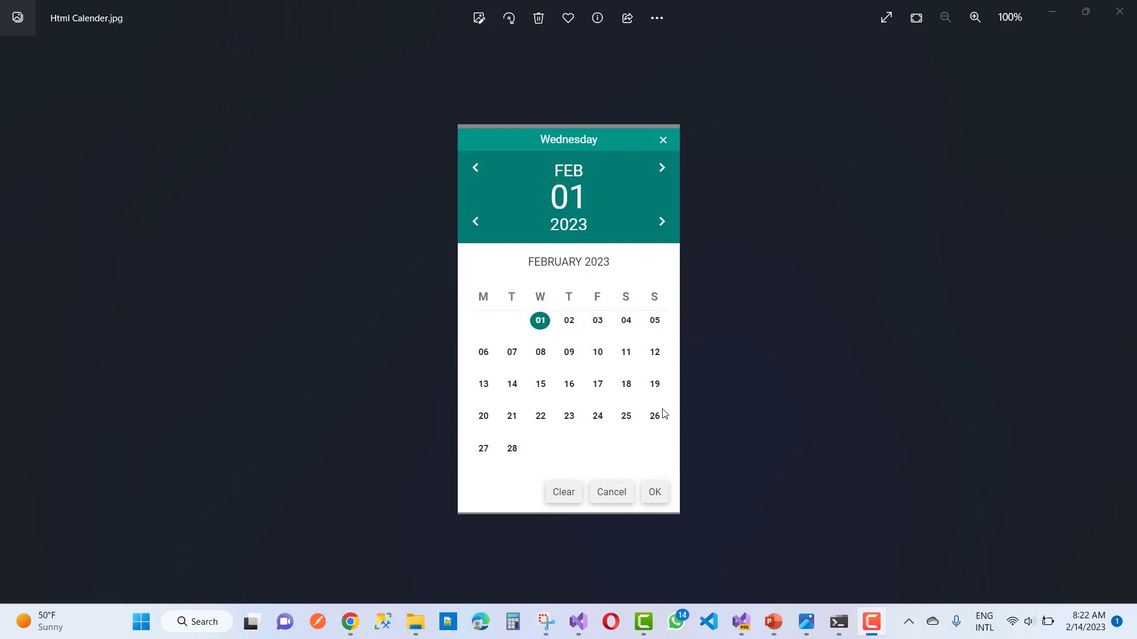
pyautogui.moveTo(526, 337)
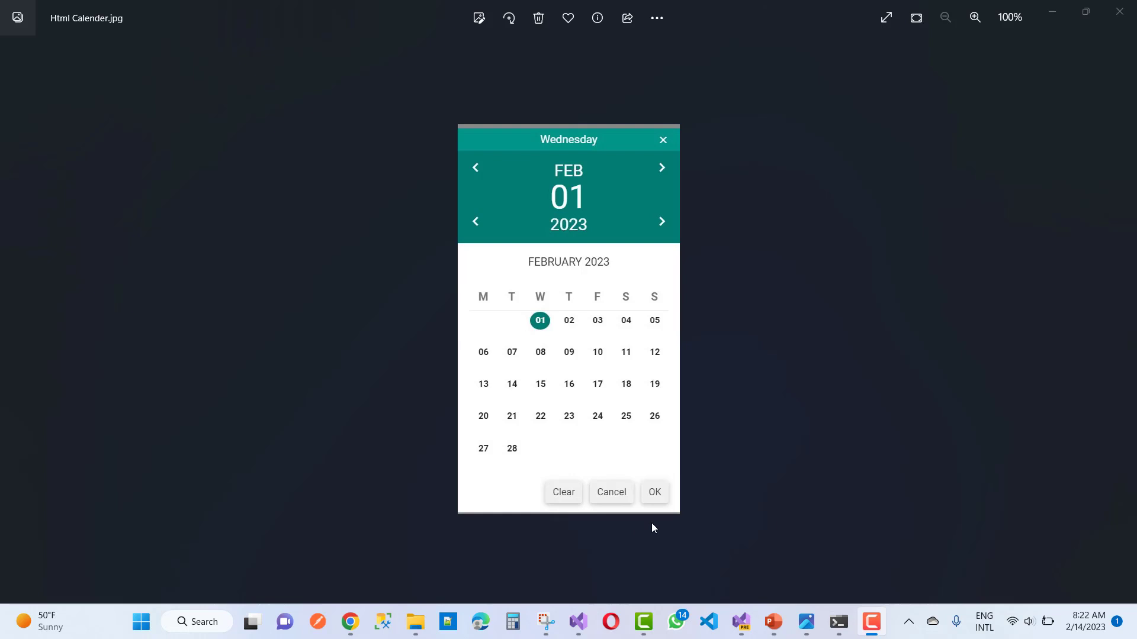
pyautogui.moveTo(578, 622)
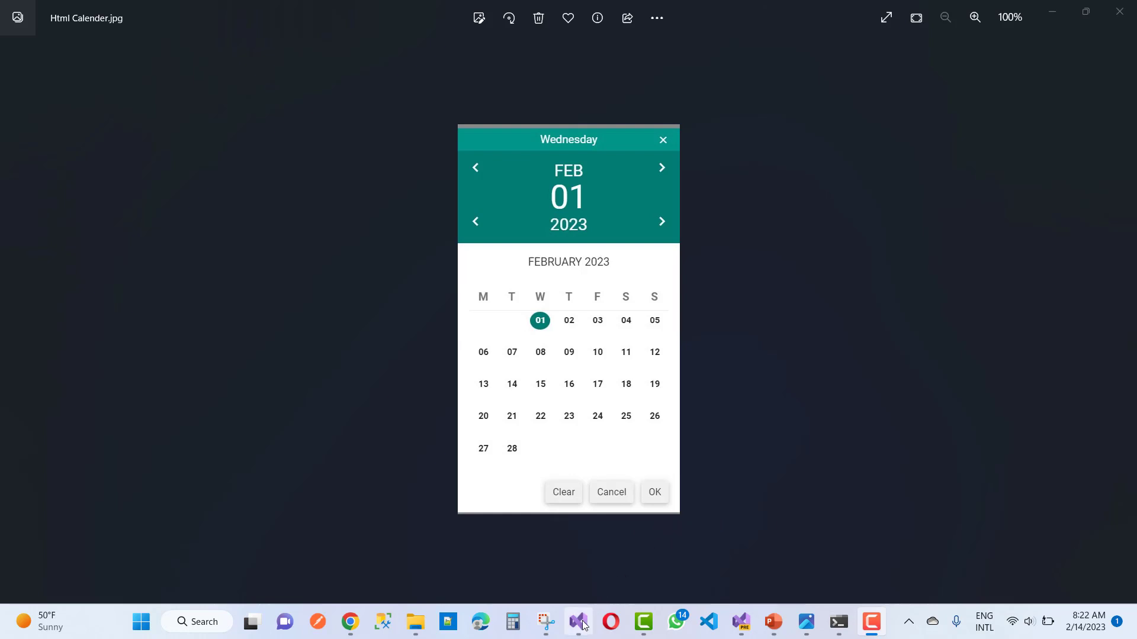
# Step: Return to the paused GetDates code and dismiss the unsafe function-evaluation abort warning
pyautogui.click(578, 622)
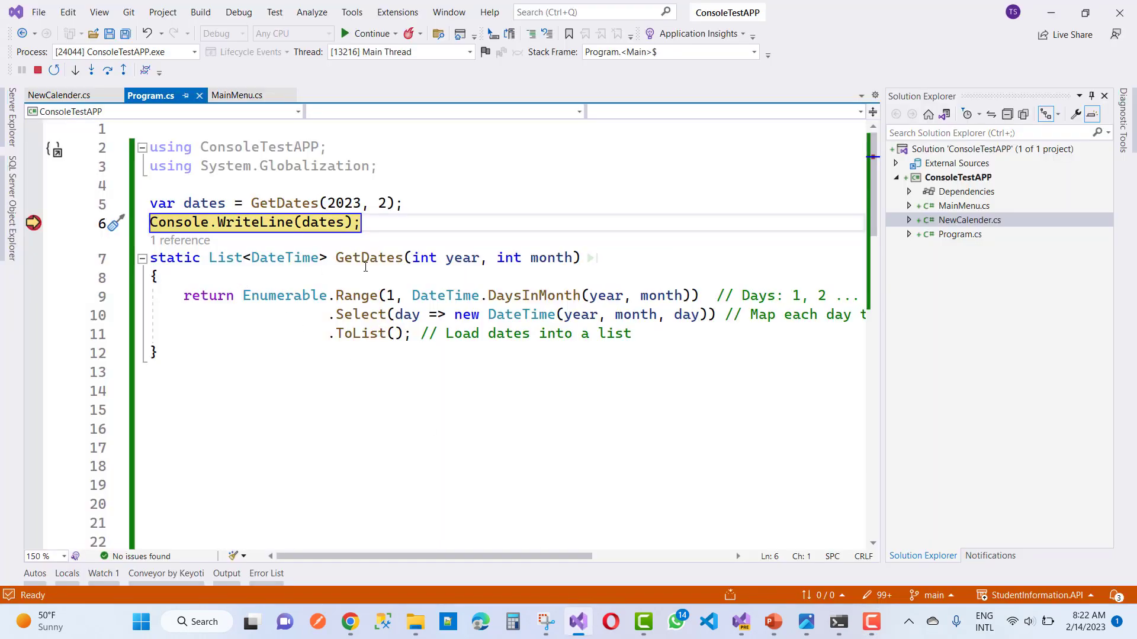
pyautogui.moveTo(459, 263)
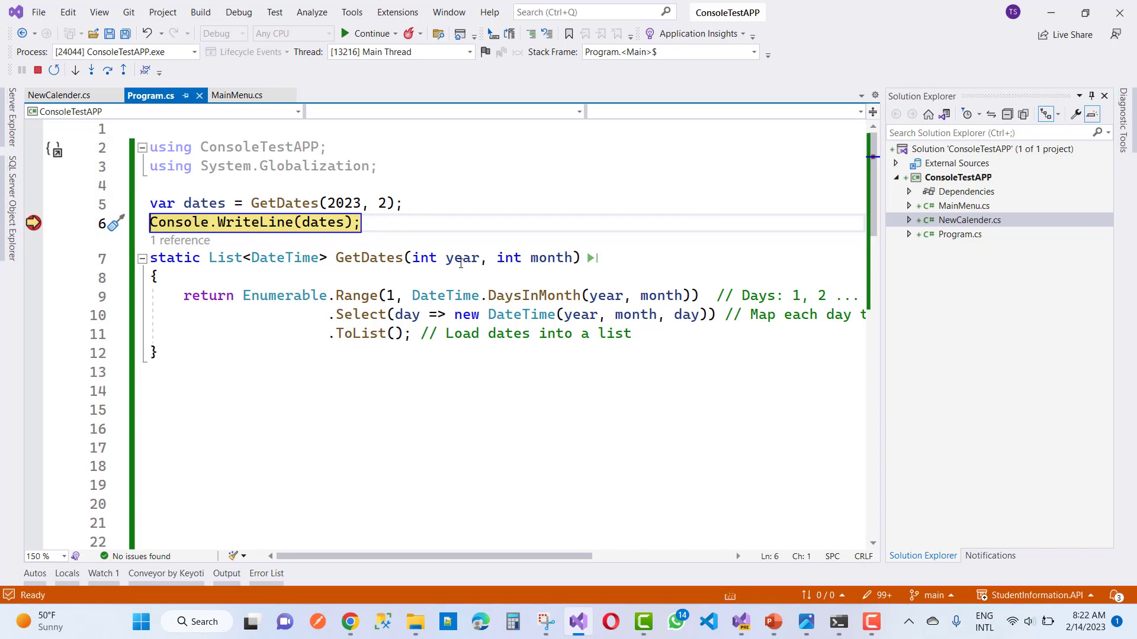
pyautogui.moveTo(563, 265)
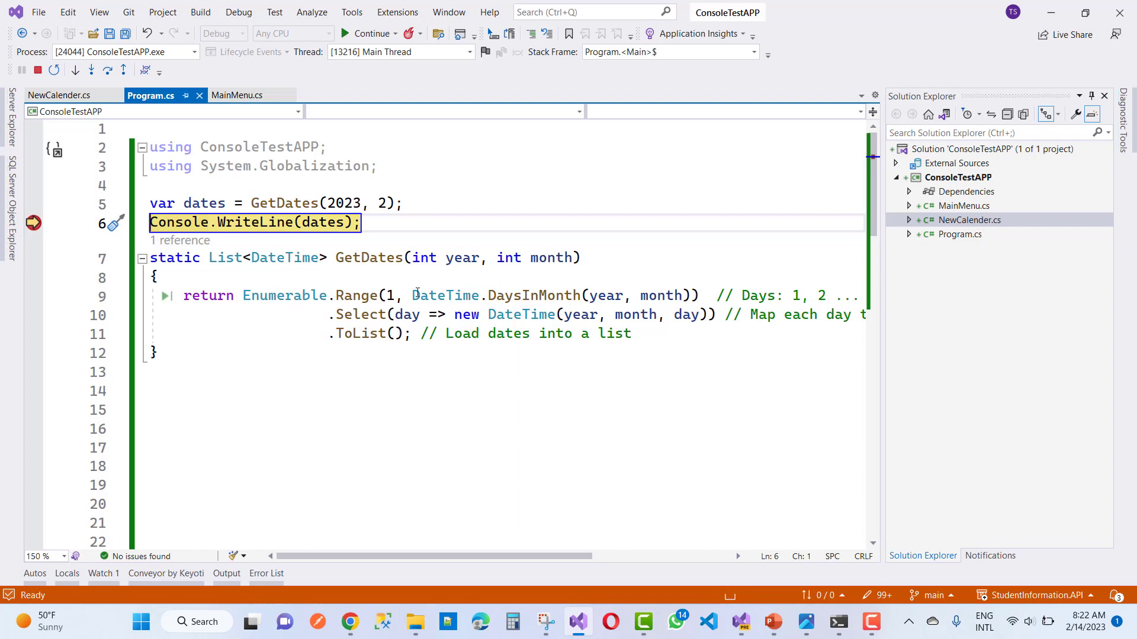
pyautogui.moveTo(447, 300)
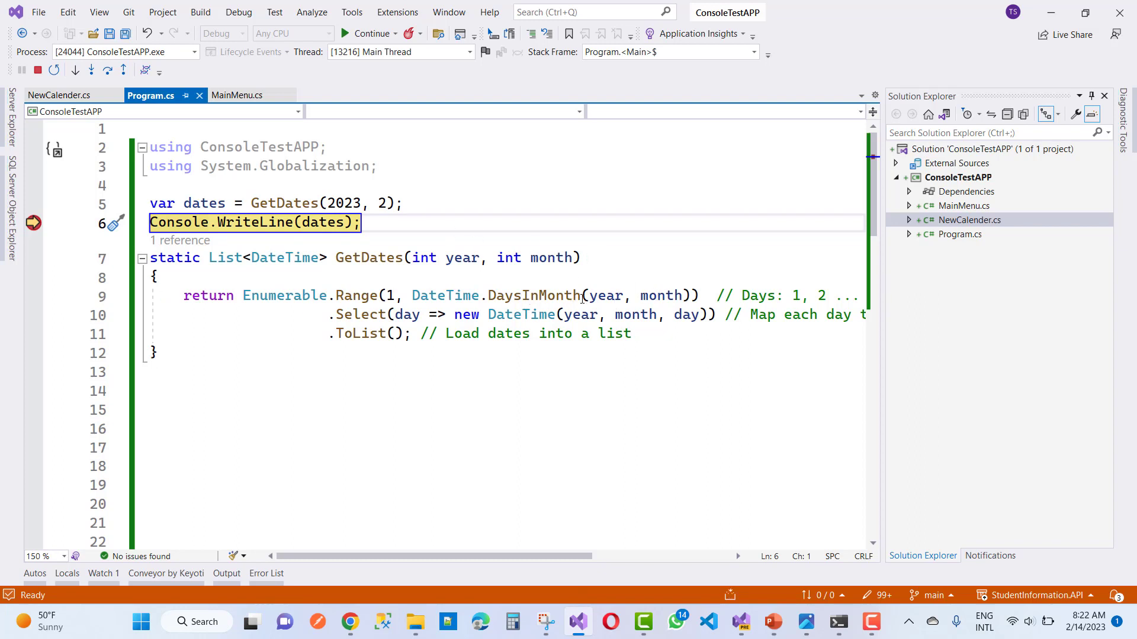
pyautogui.hscroll(3)
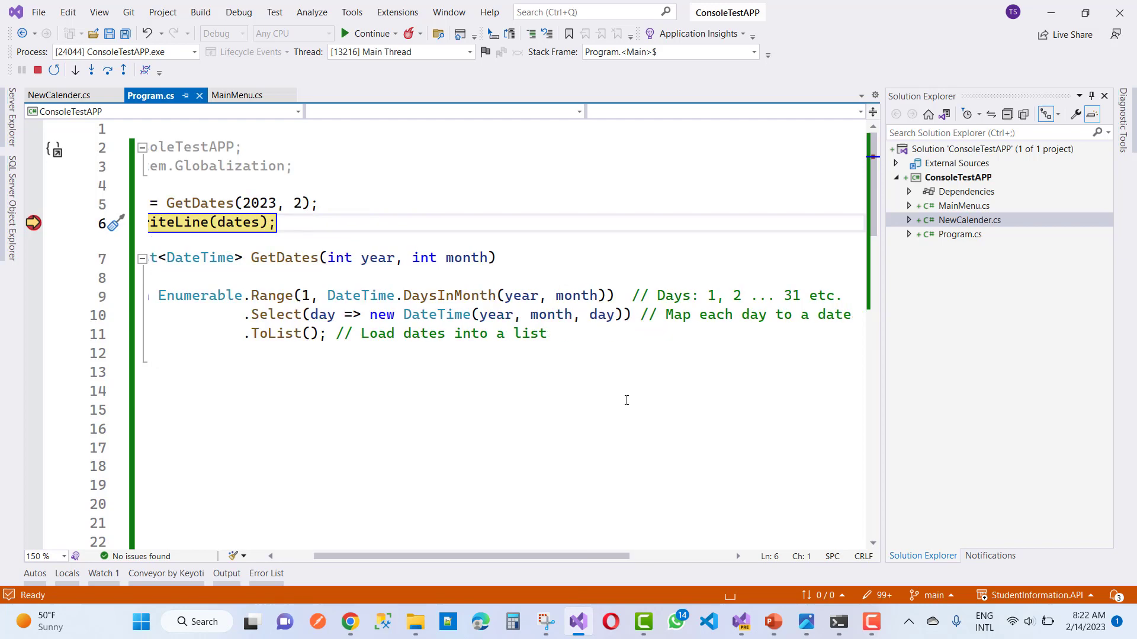
pyautogui.moveTo(541, 437)
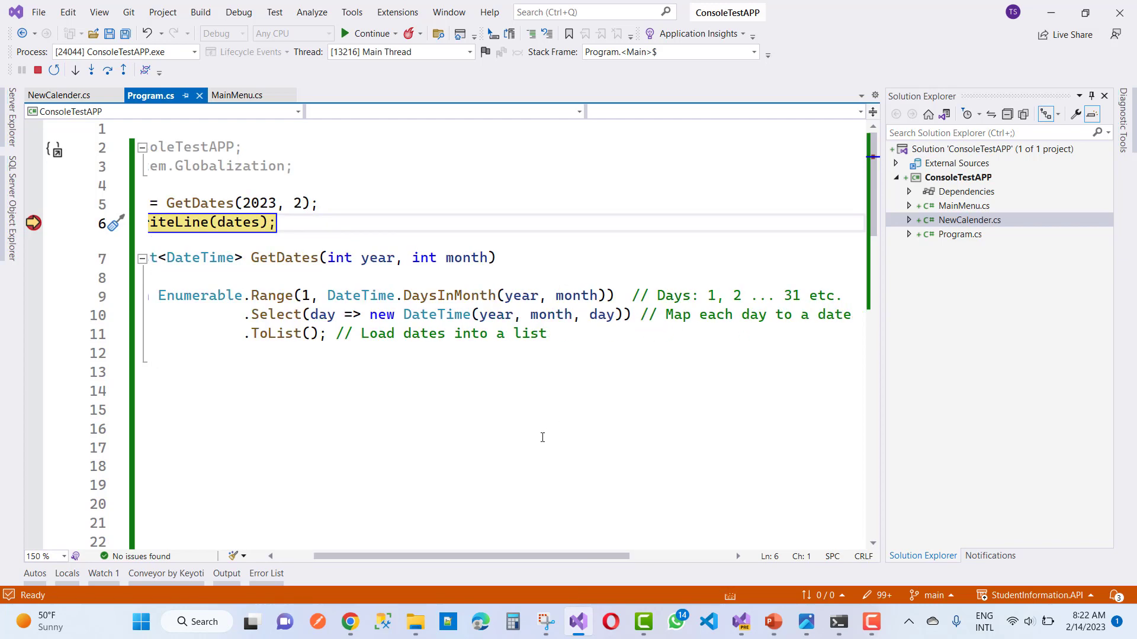
pyautogui.hscroll(-3)
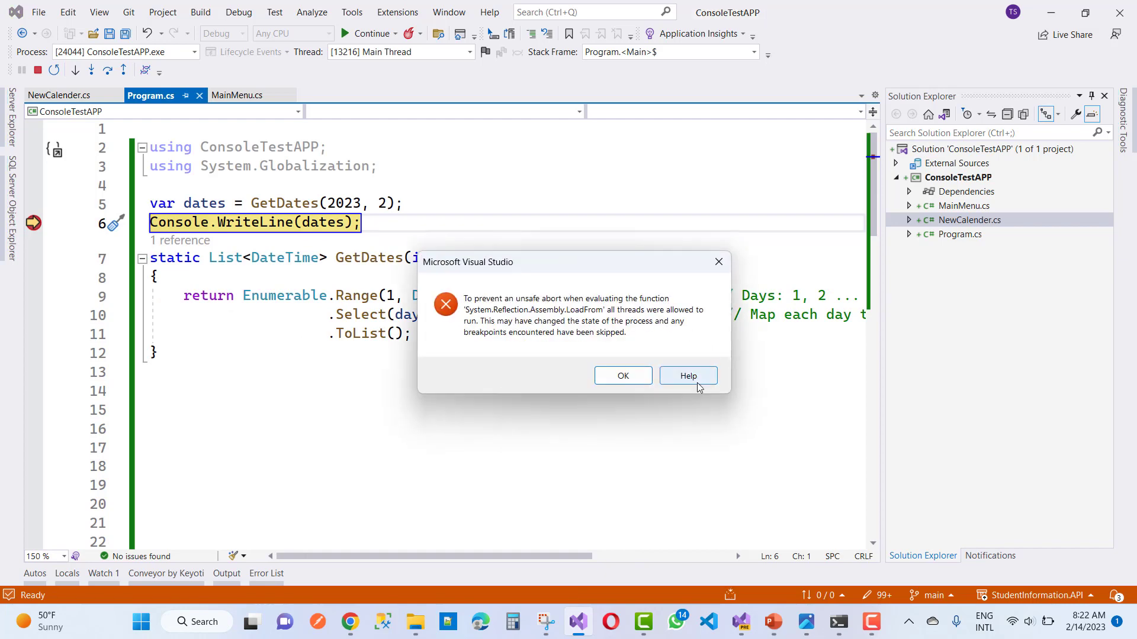
pyautogui.click(623, 375)
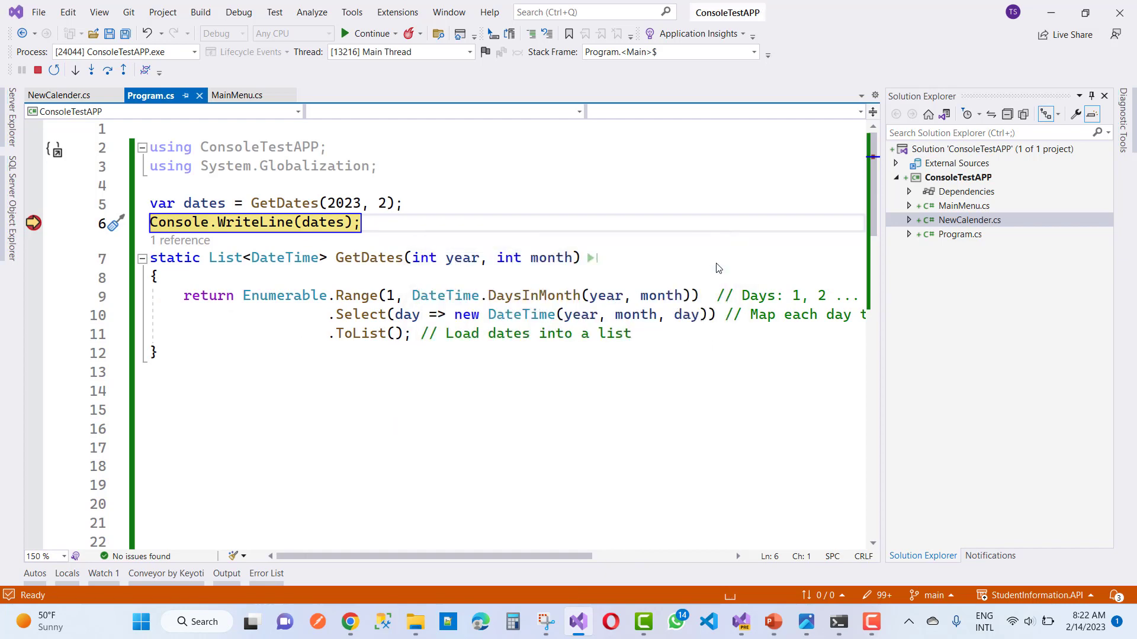
pyautogui.hscroll(3)
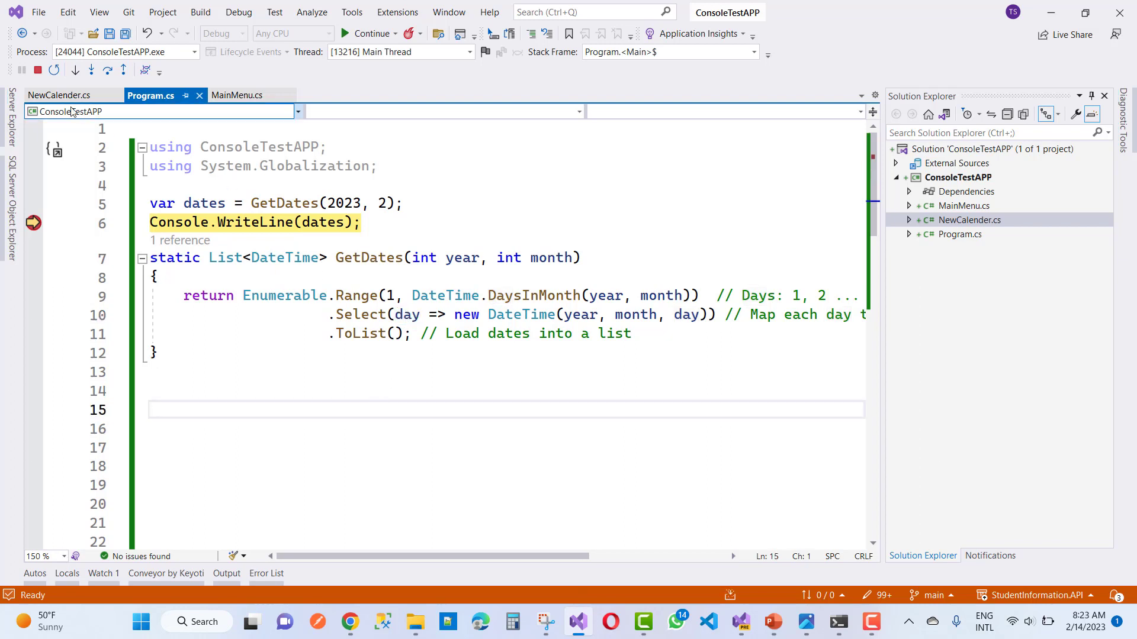
pyautogui.moveTo(204, 203)
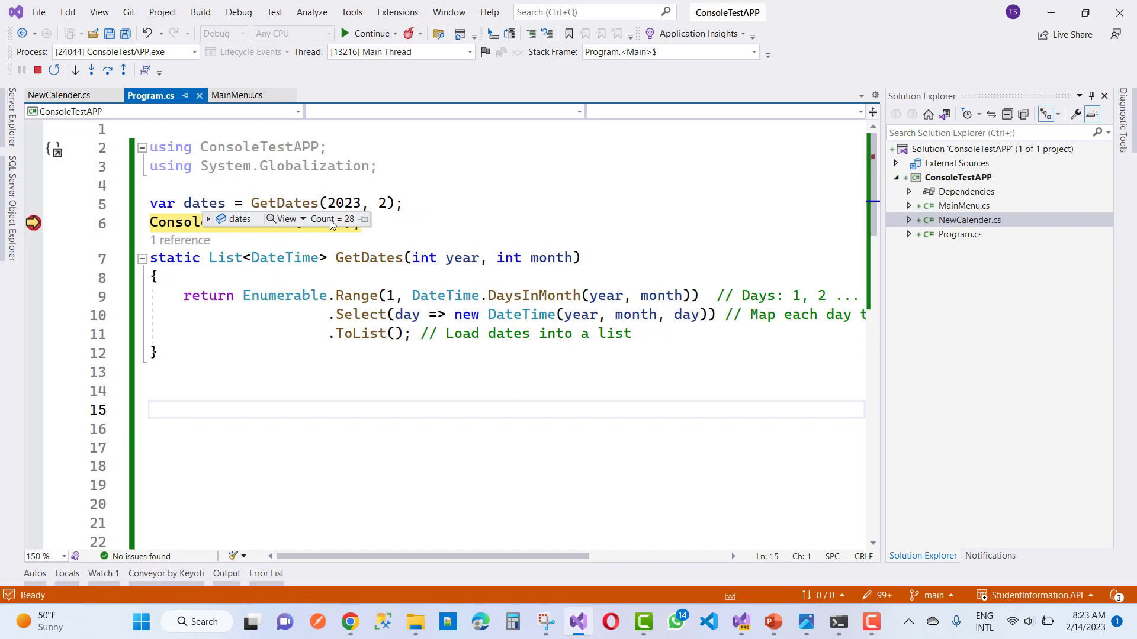
pyautogui.moveTo(210, 223)
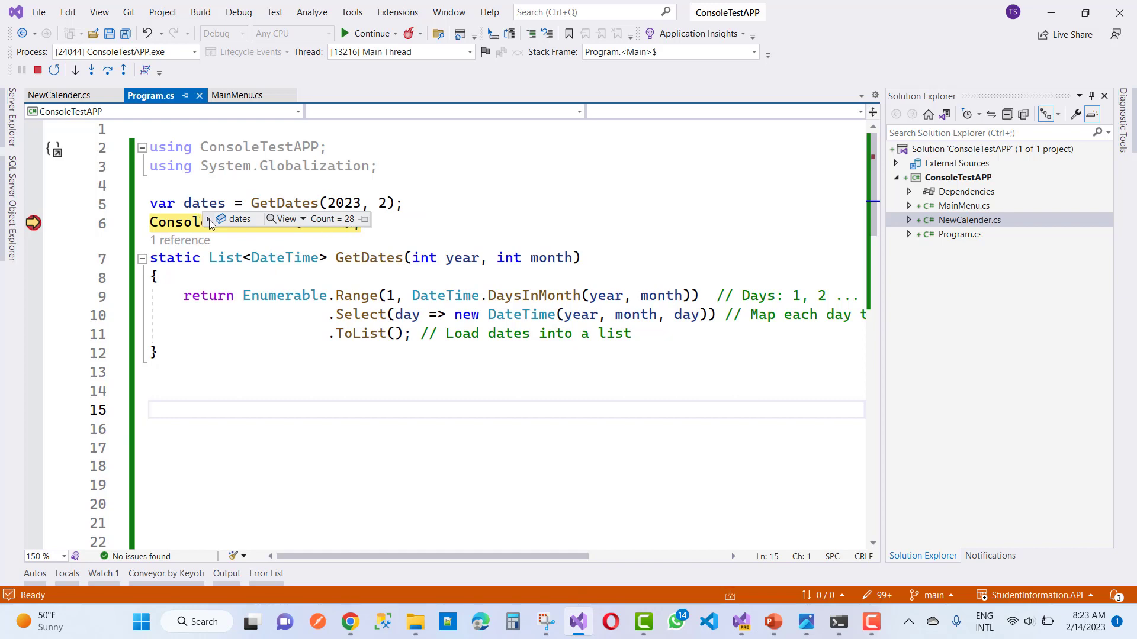
pyautogui.click(210, 219)
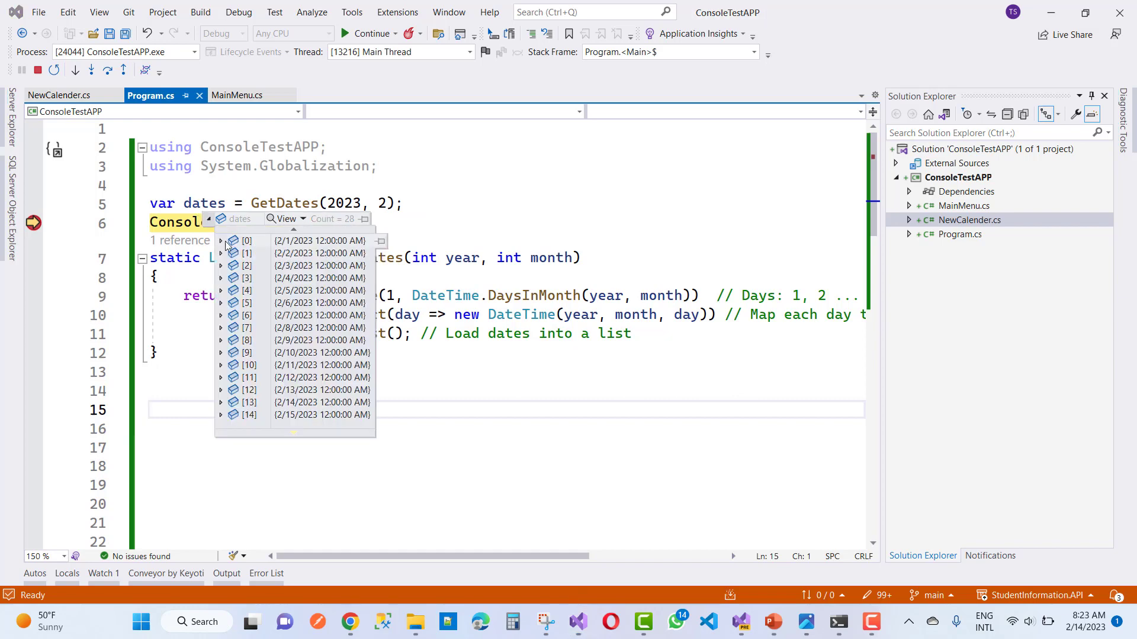
pyautogui.click(220, 239)
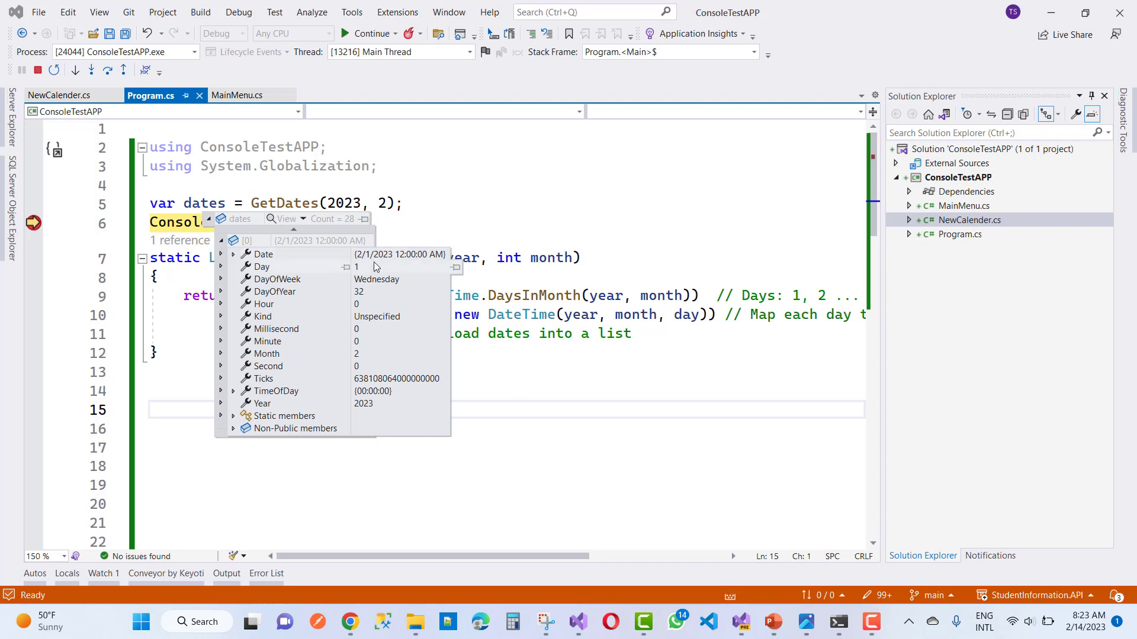
pyautogui.moveTo(296, 298)
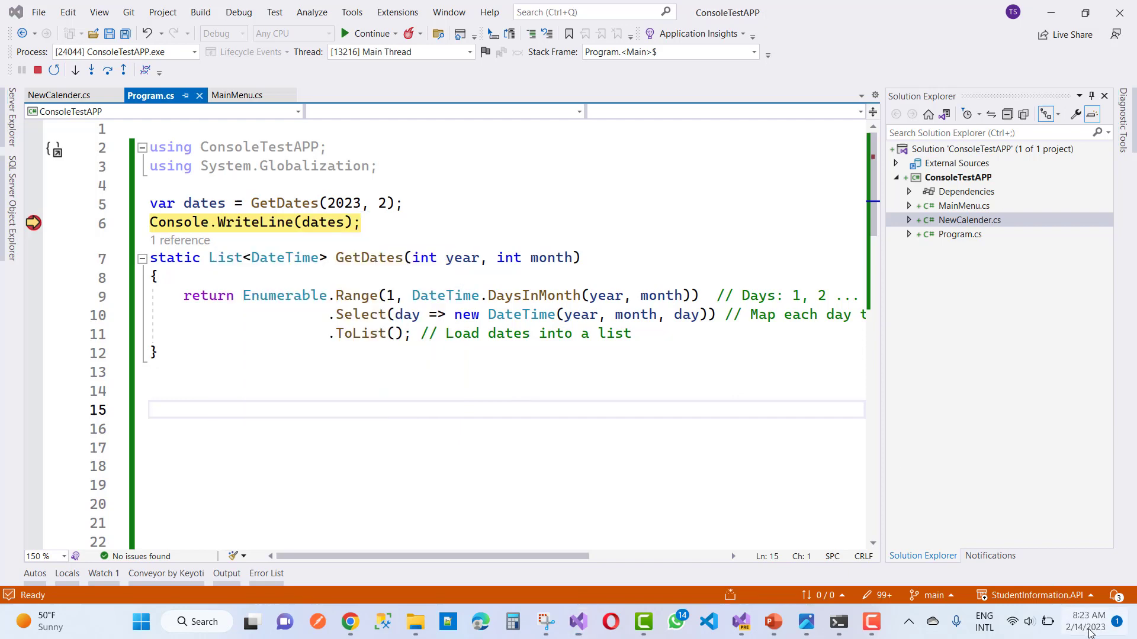
# Step: Open the taskbar calendar flyout showing February 2023
pyautogui.click(1087, 623)
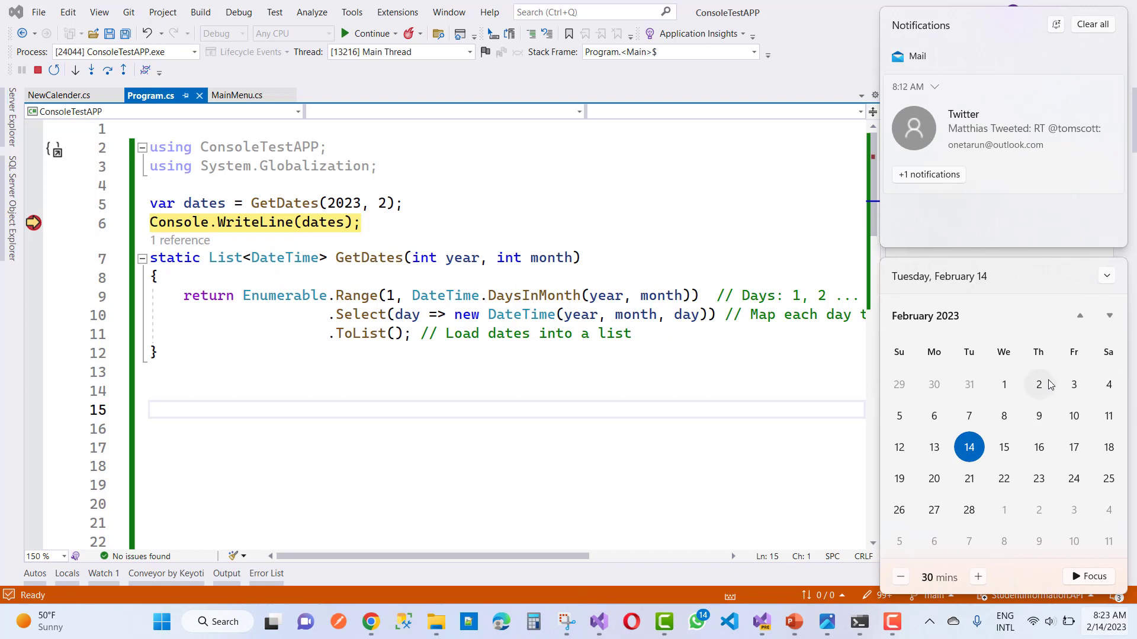
pyautogui.moveTo(1111, 87)
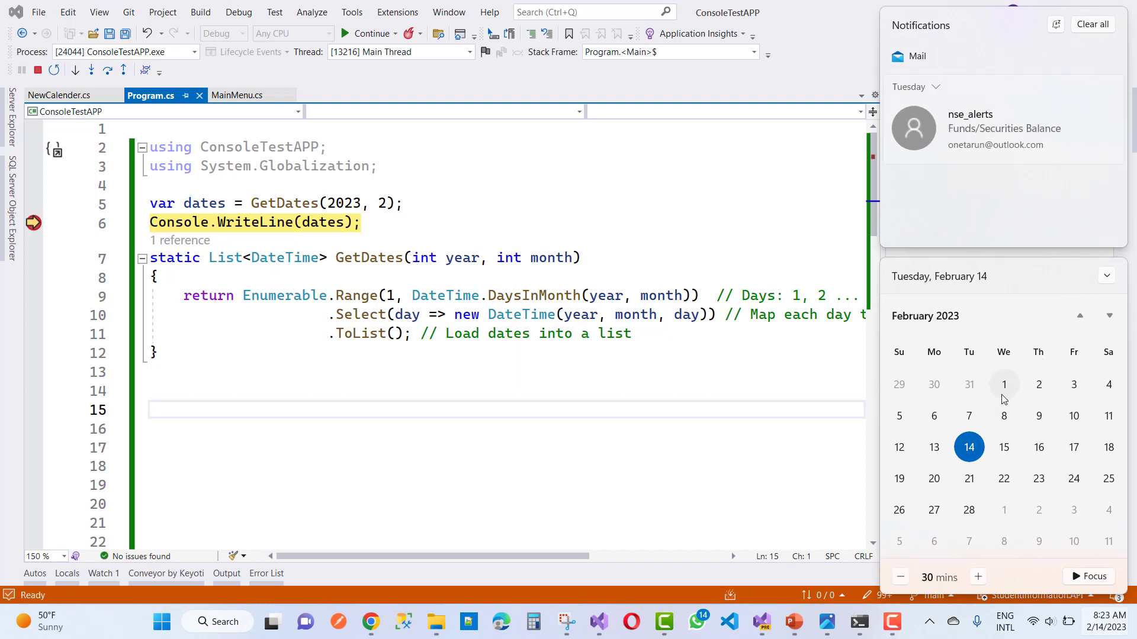
pyautogui.moveTo(1039, 397)
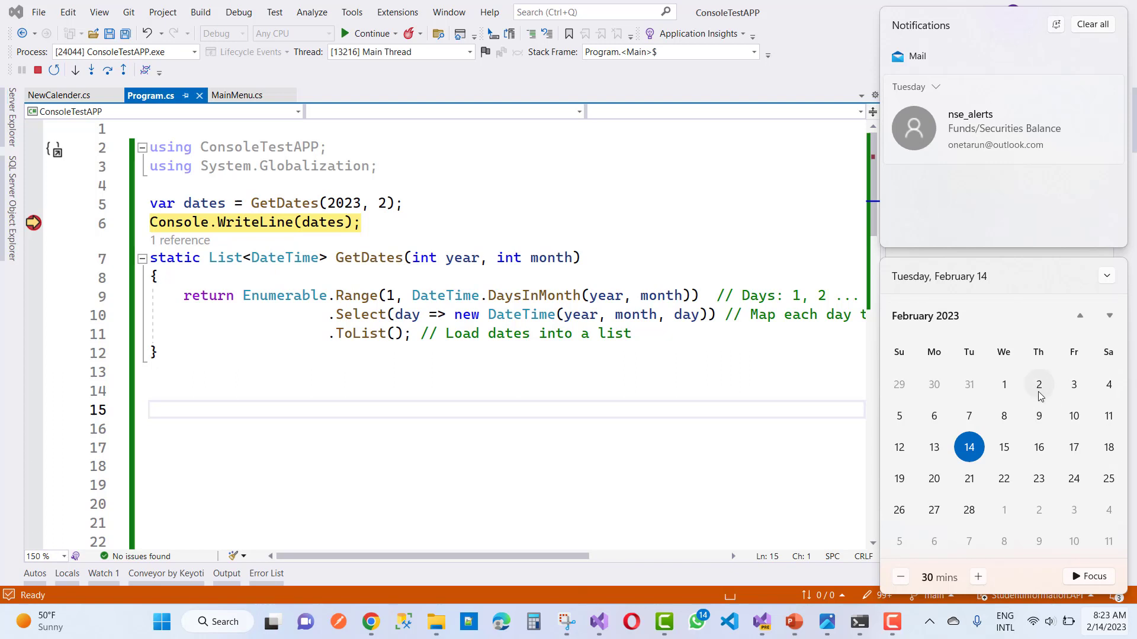
pyautogui.moveTo(806, 361)
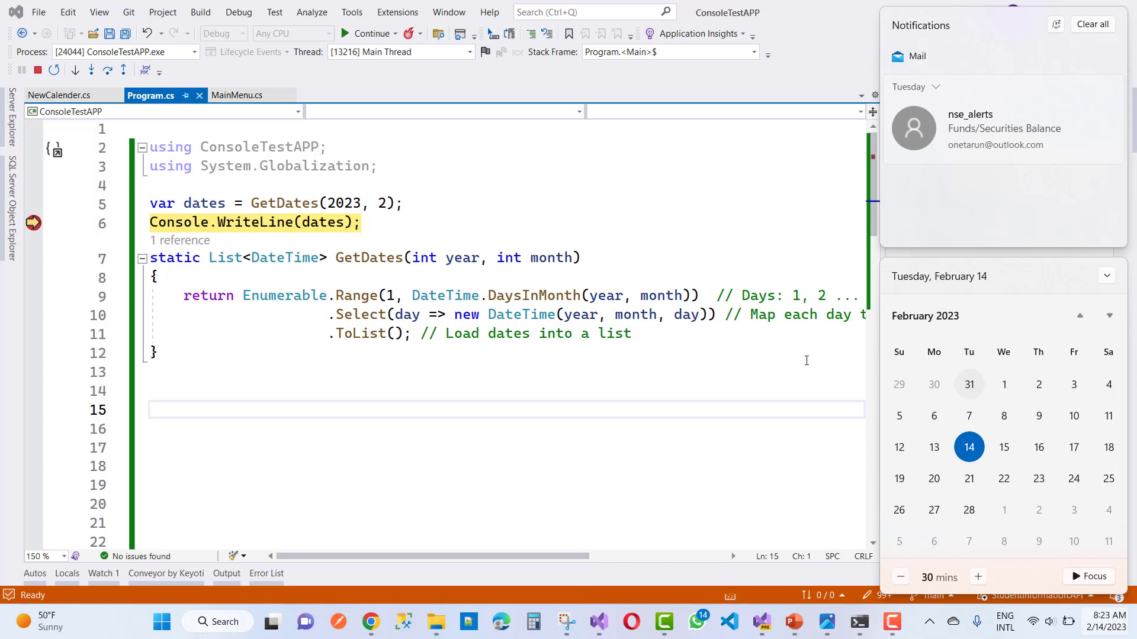
# Step: Dismiss the calendar flyout to show Program.cs paused at the breakpoint
pyautogui.click(923, 555)
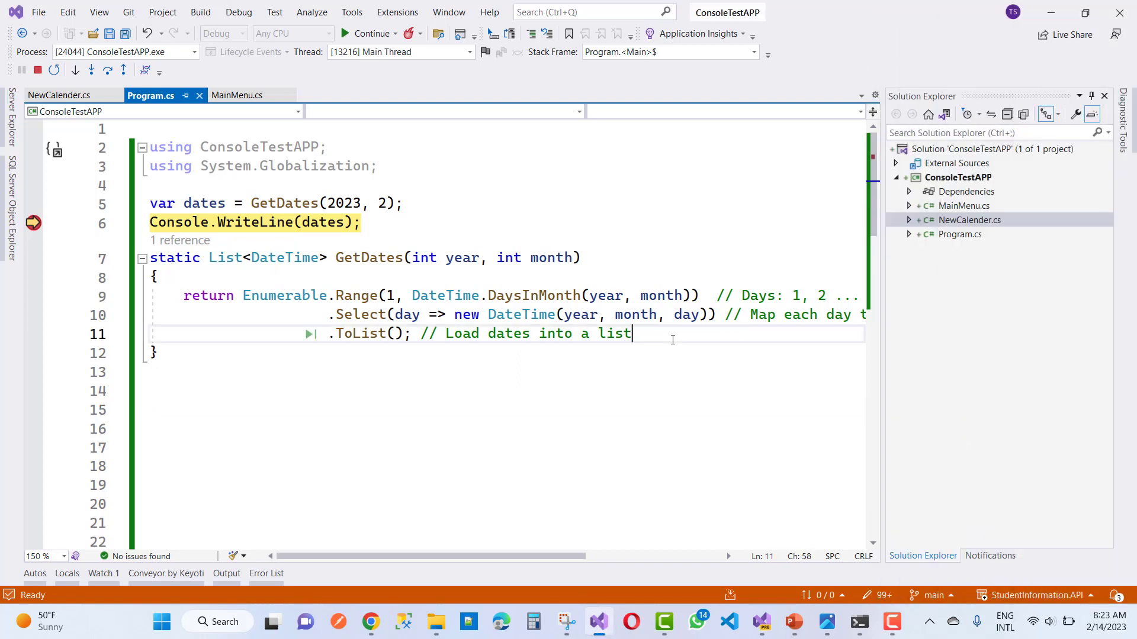
pyautogui.moveTo(709, 450)
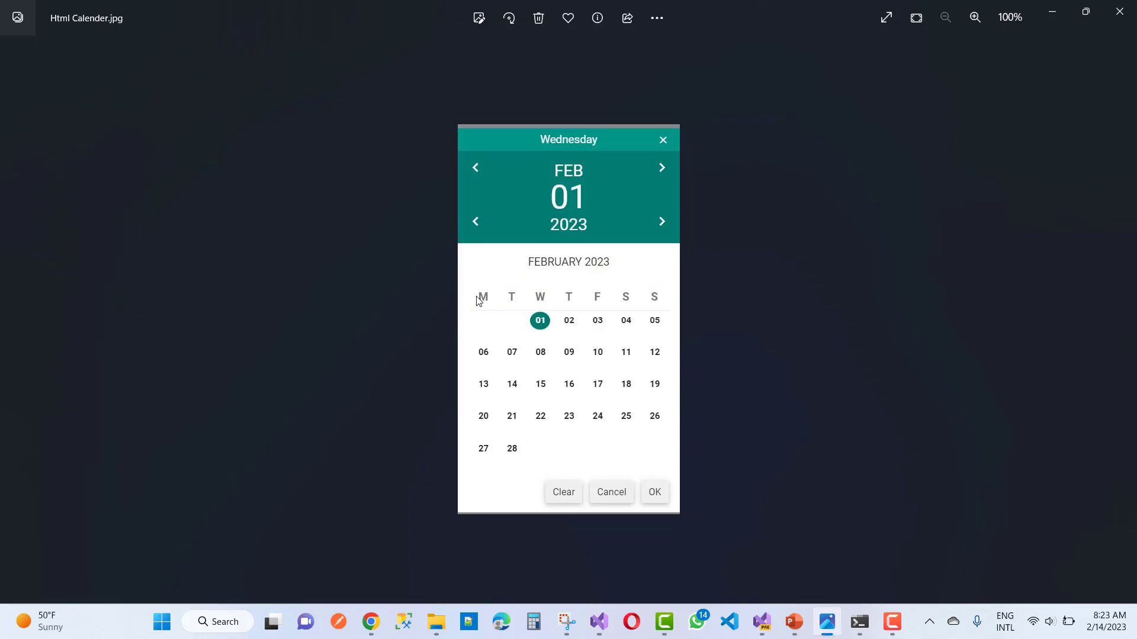
pyautogui.moveTo(656, 297)
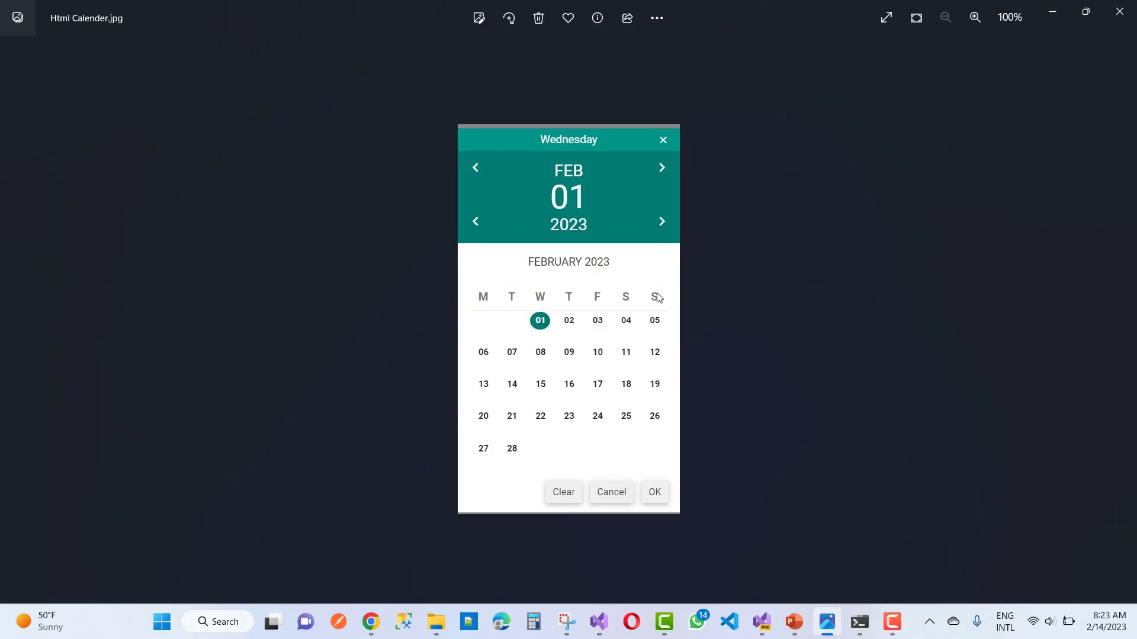
pyautogui.moveTo(595, 281)
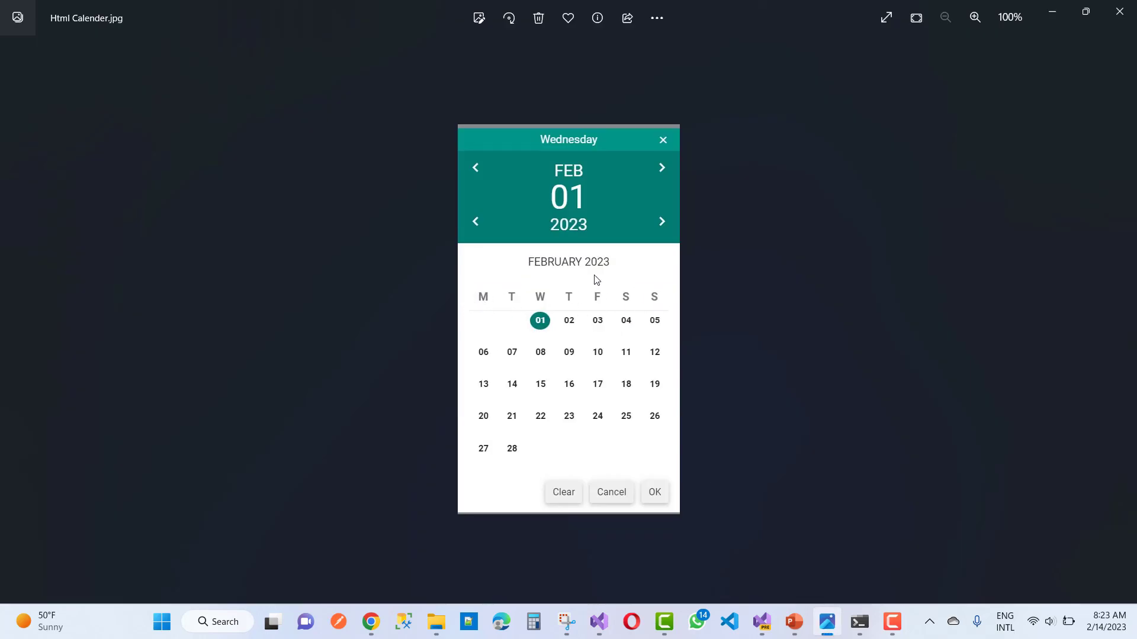
pyautogui.moveTo(562, 330)
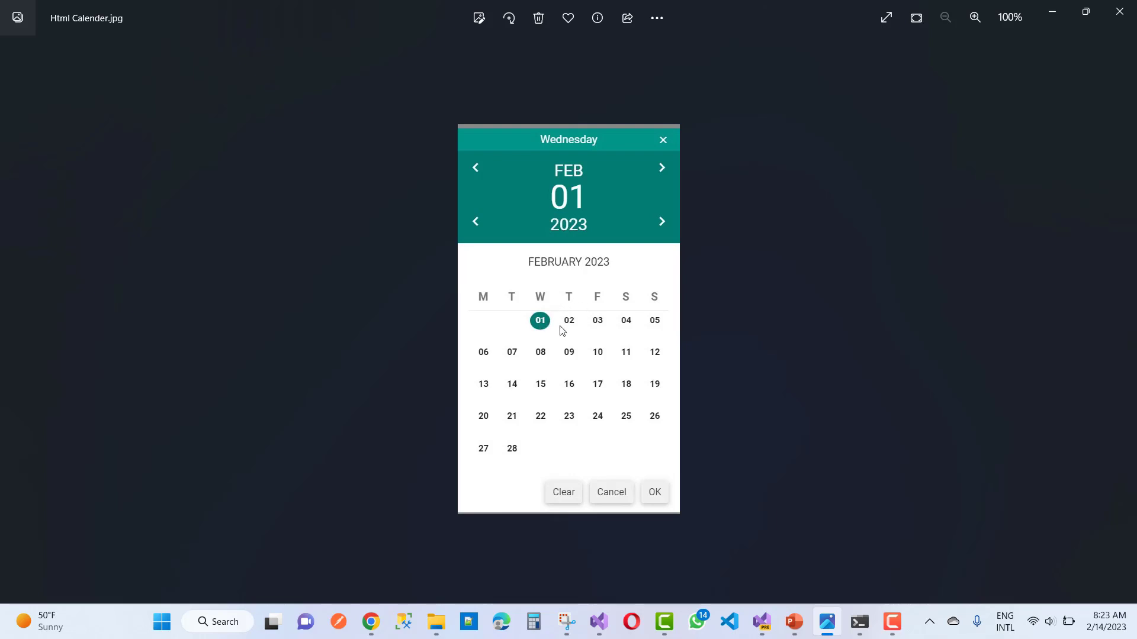
pyautogui.moveTo(590, 355)
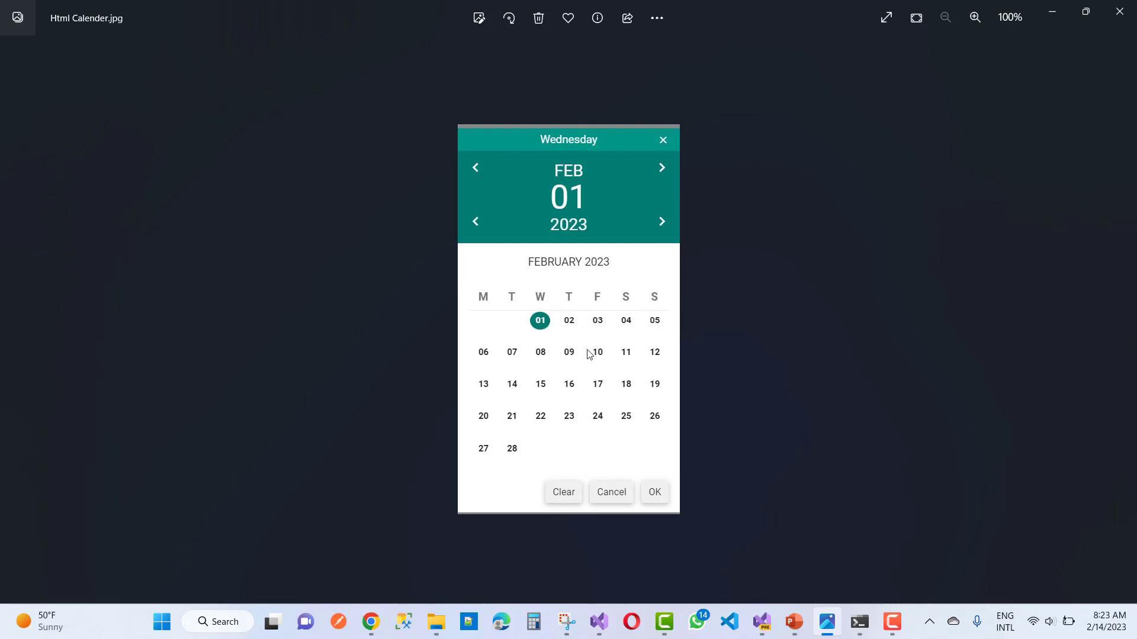
pyautogui.moveTo(566, 372)
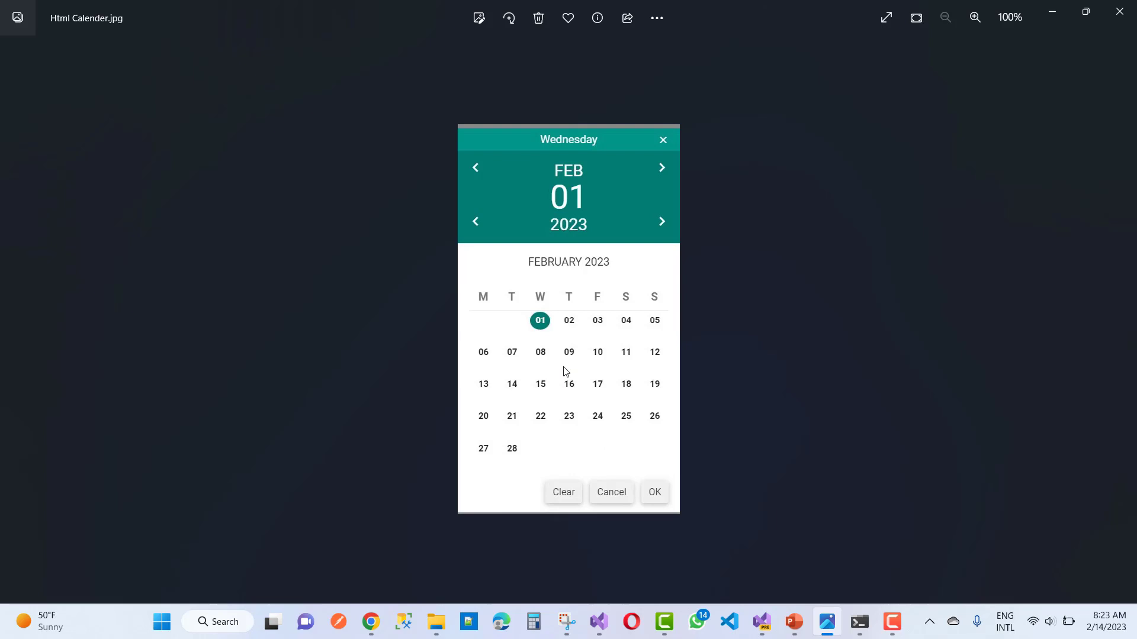